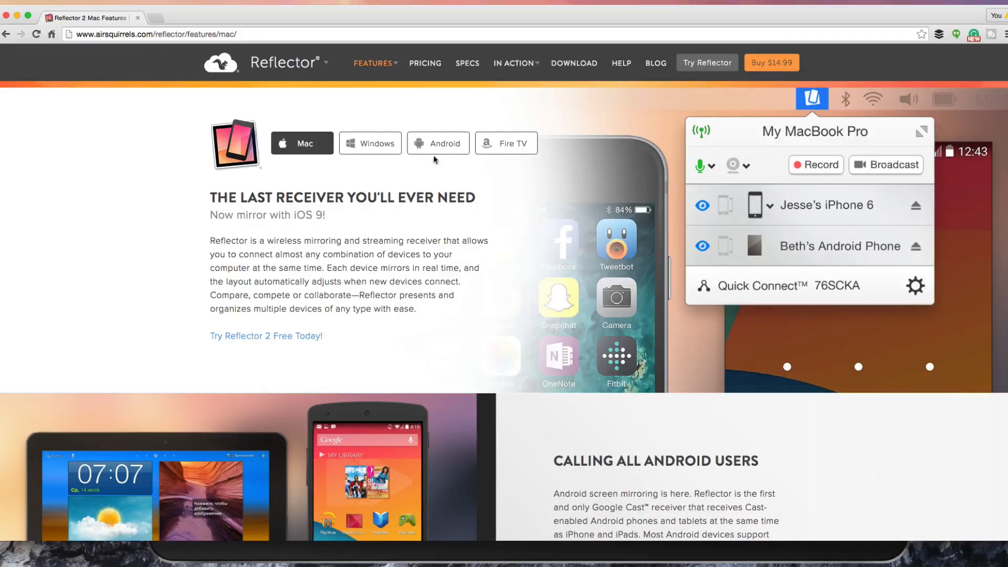
mouse_move(514, 170)
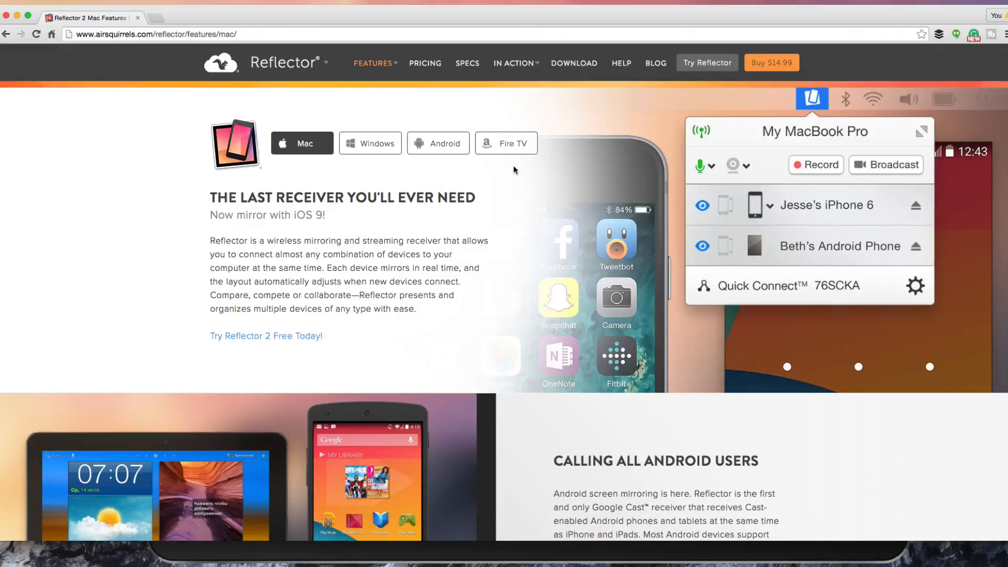
mouse_move(510, 180)
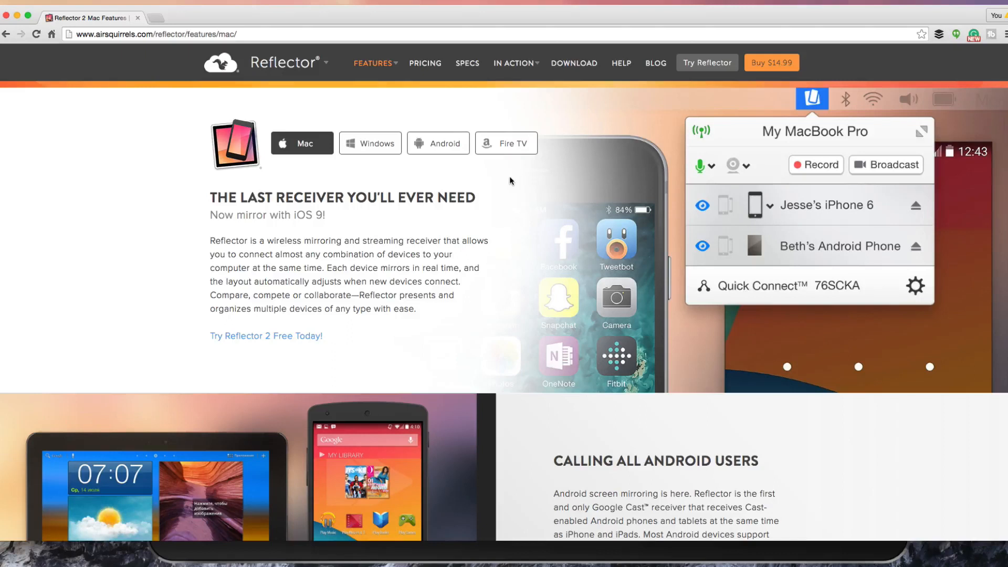
mouse_move(487, 220)
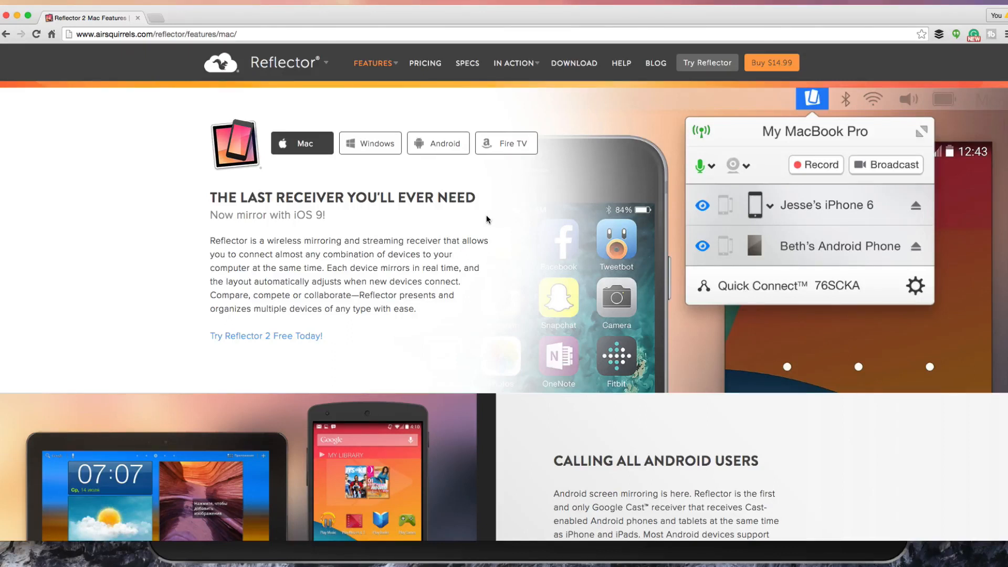
mouse_move(472, 233)
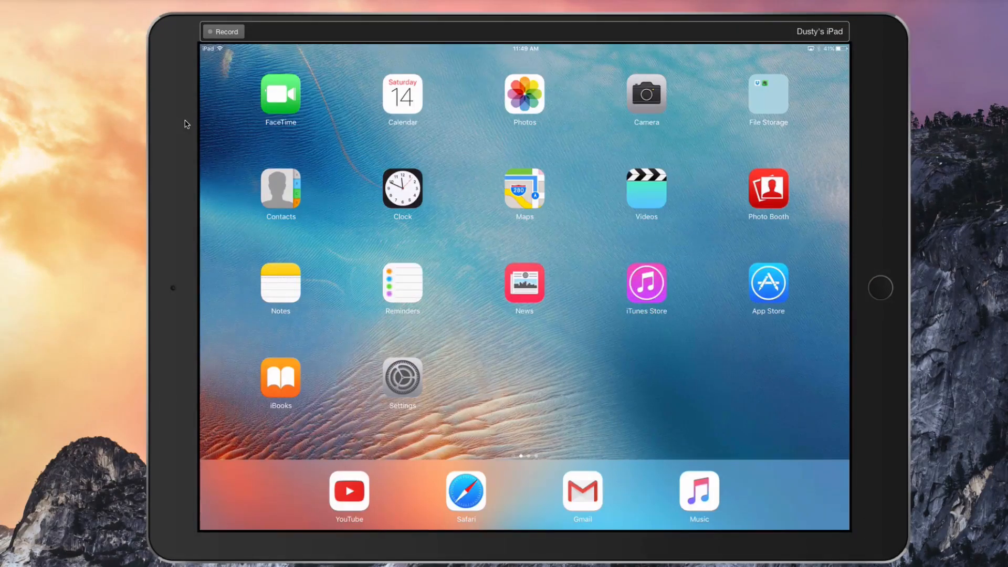
mouse_move(247, 309)
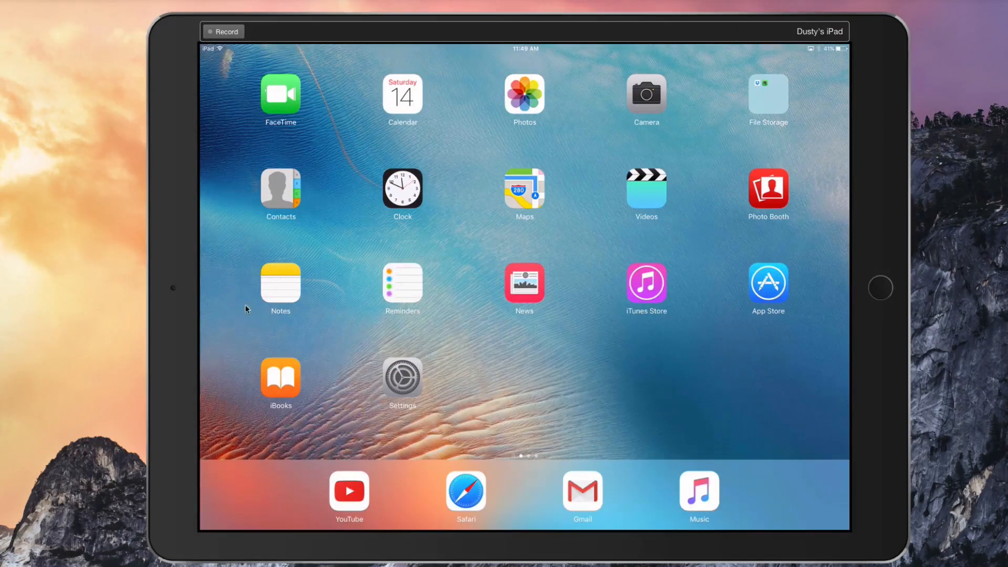
mouse_move(323, 181)
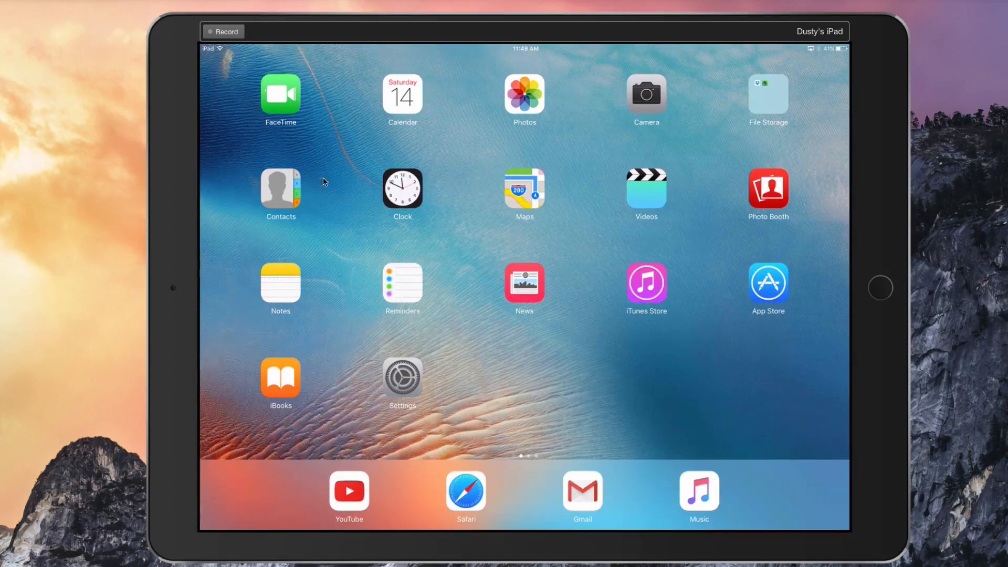
mouse_move(465, 375)
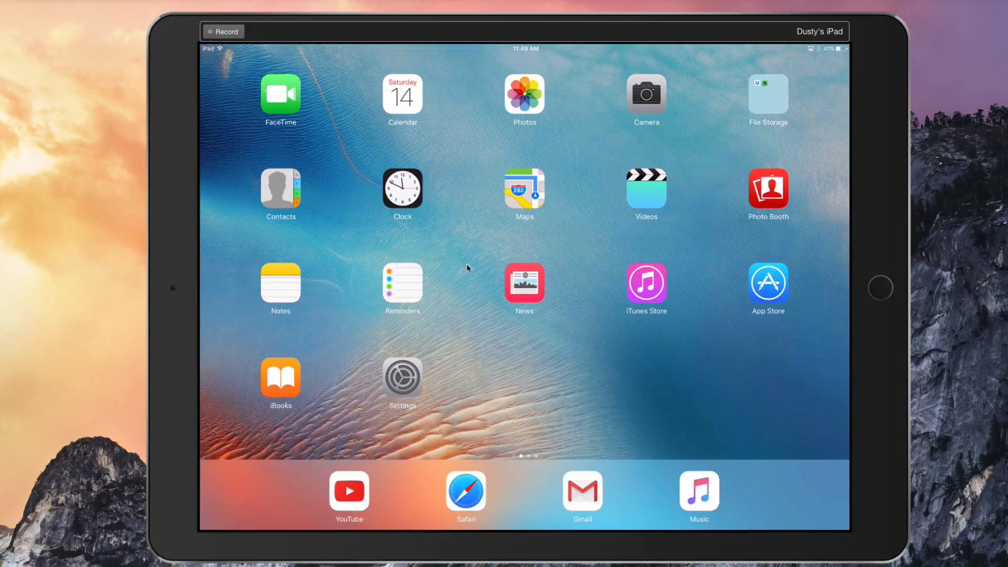
mouse_move(352, 231)
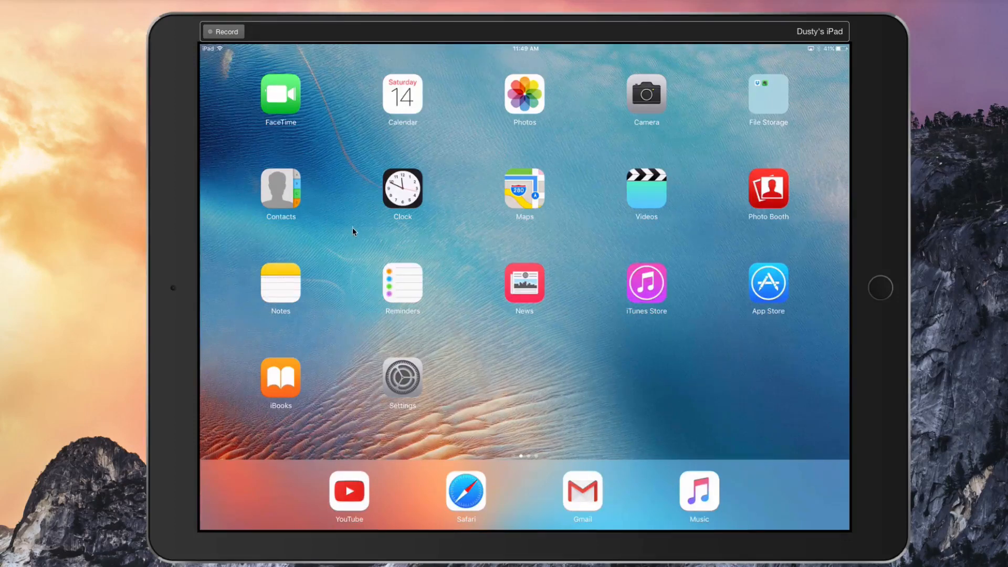
mouse_move(124, 273)
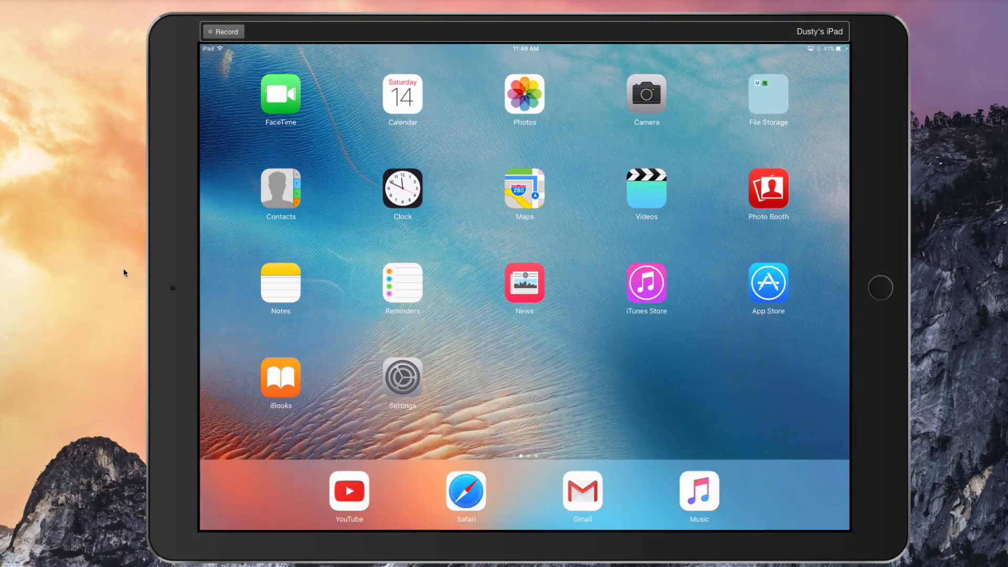
mouse_move(263, 178)
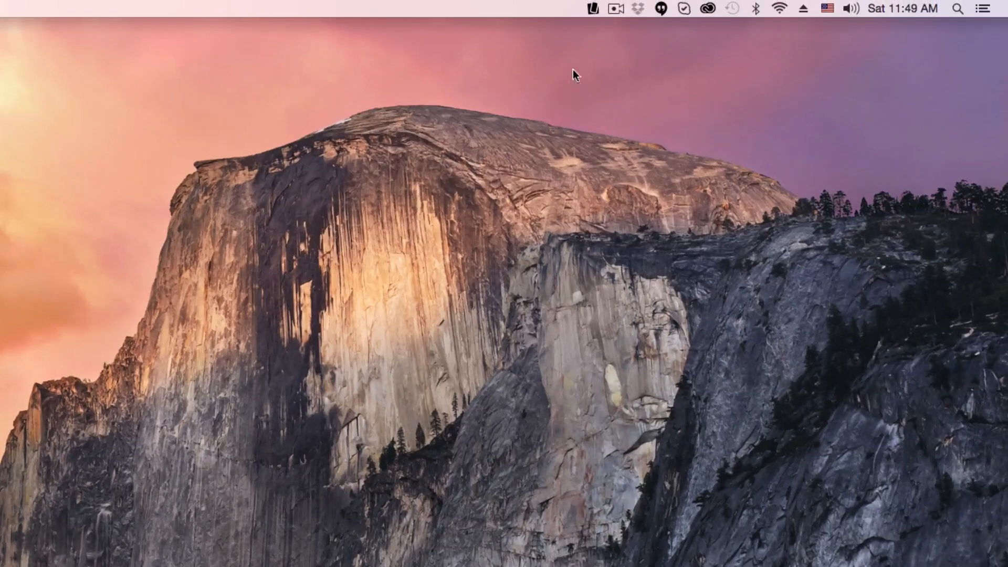
Show the Reflector menu-bar status panel reporting no connected devices
click(592, 8)
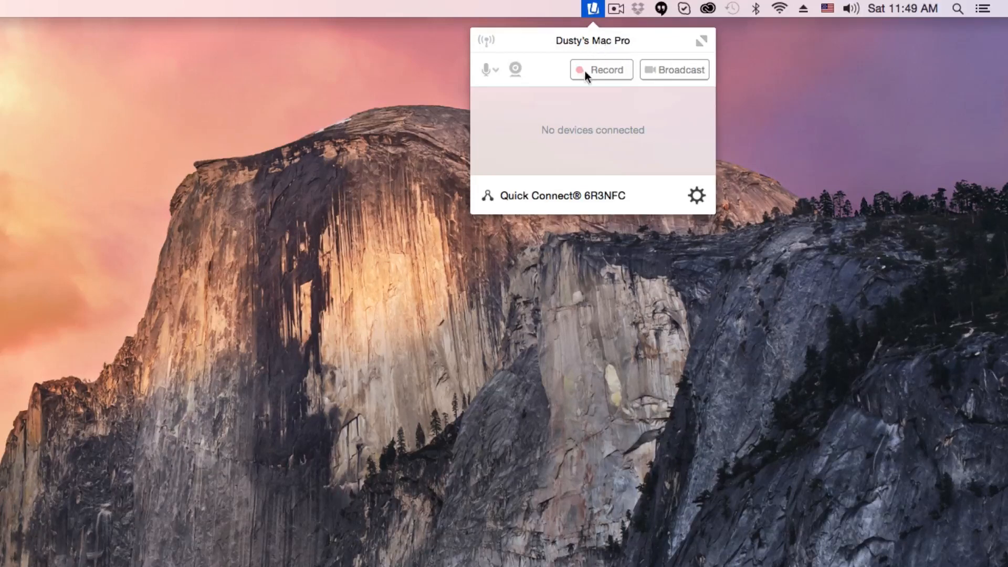
mouse_move(556, 84)
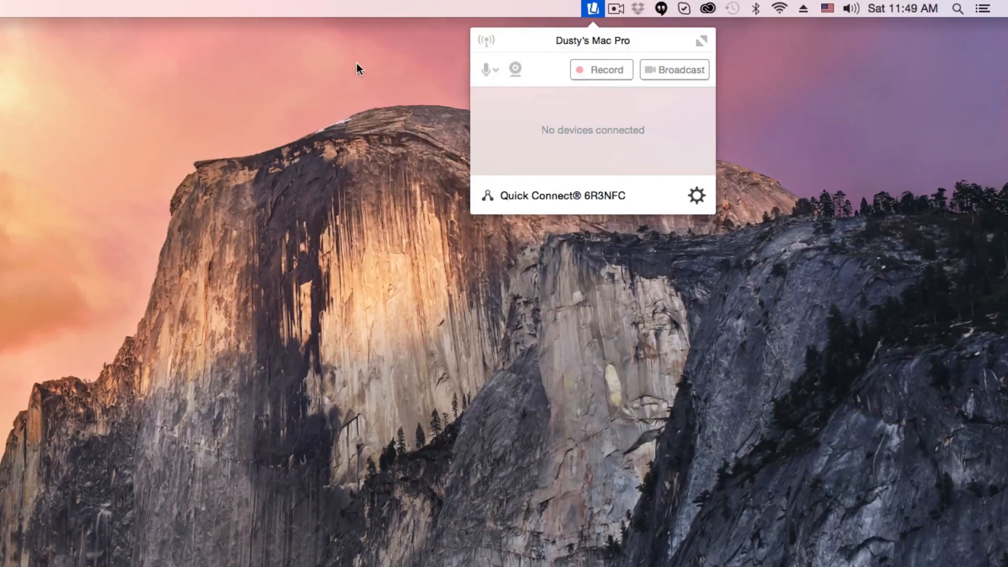
click(592, 9)
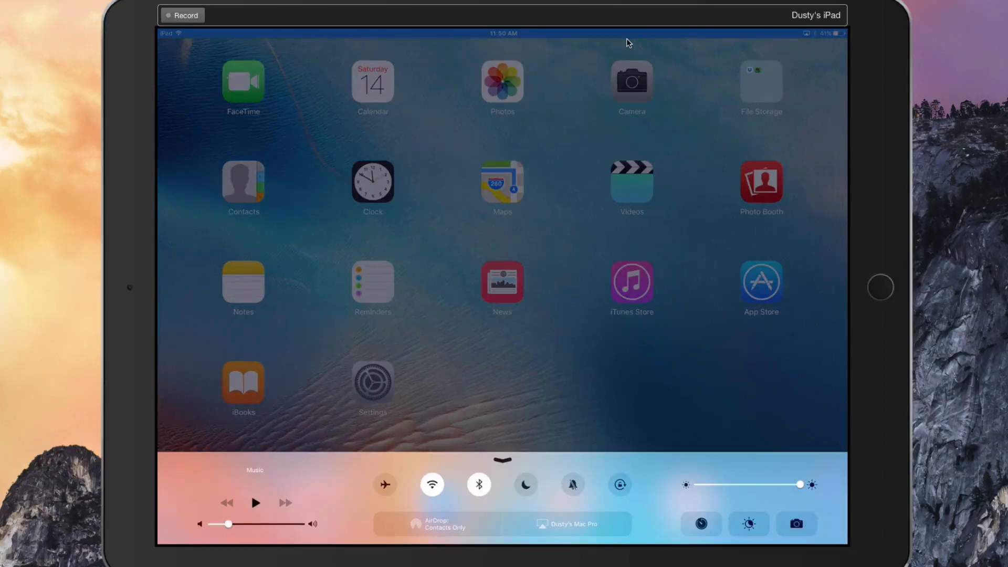
Connect the iPad via AirPlay to the Mac and page through its mirrored home screens
click(567, 523)
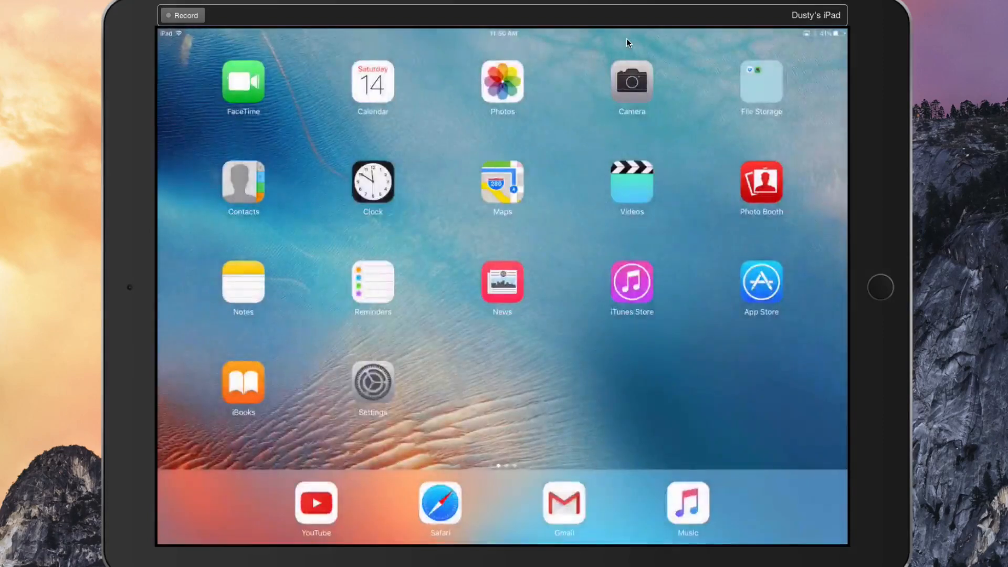
scroll(left, 3)
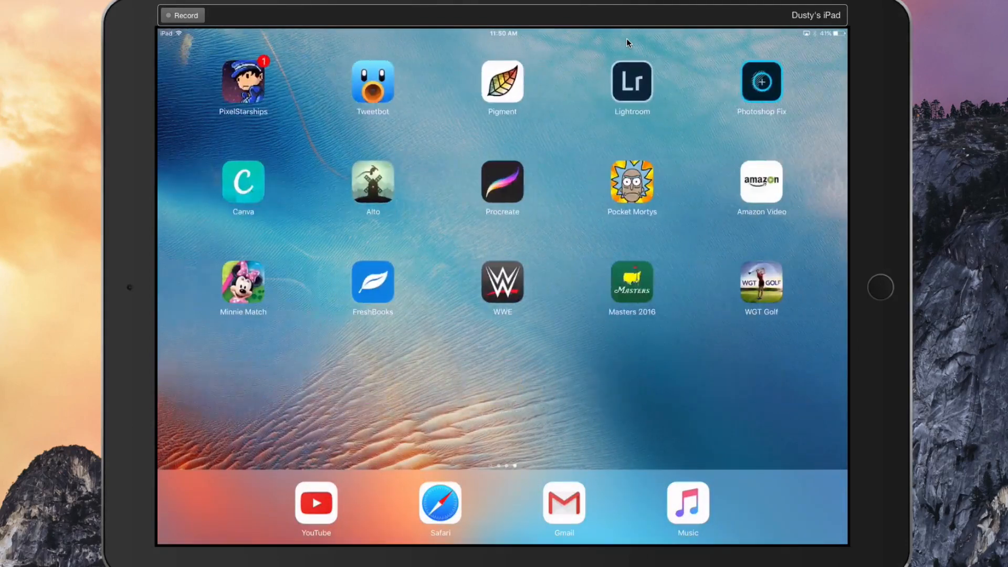
scroll(left, 3)
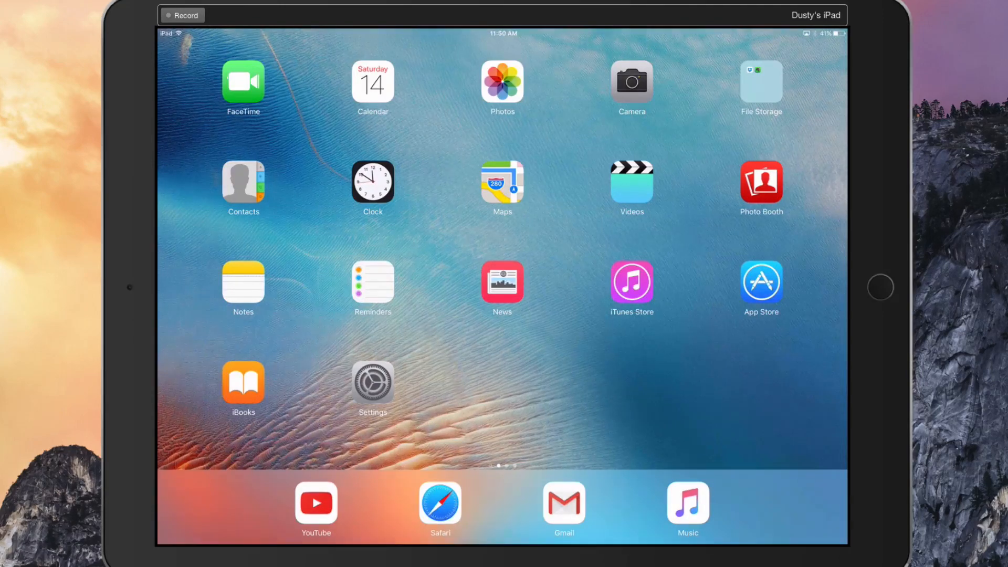
mouse_move(196, 89)
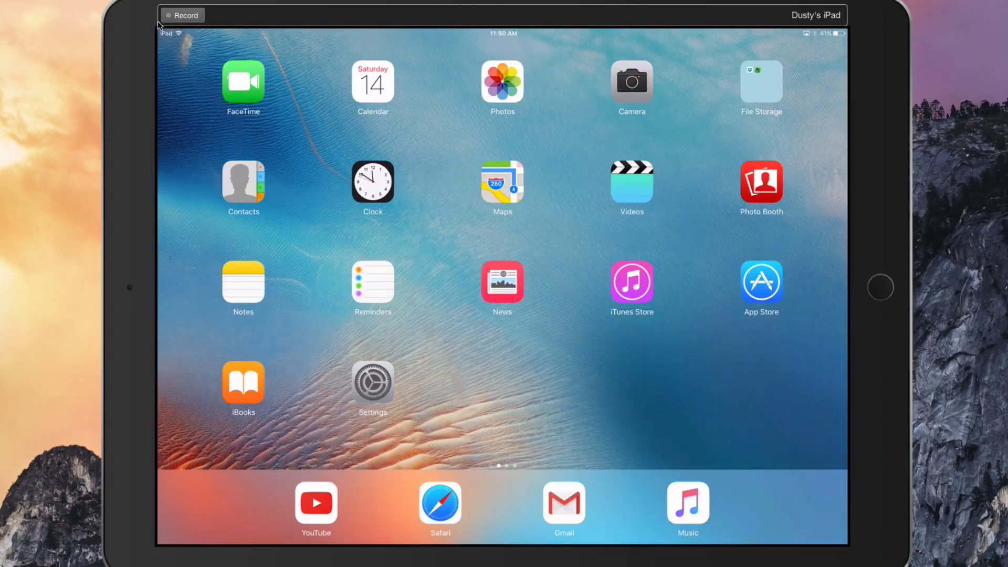
Record about 30 seconds of the mirrored iPad, then stop so the save dialog appears
click(186, 15)
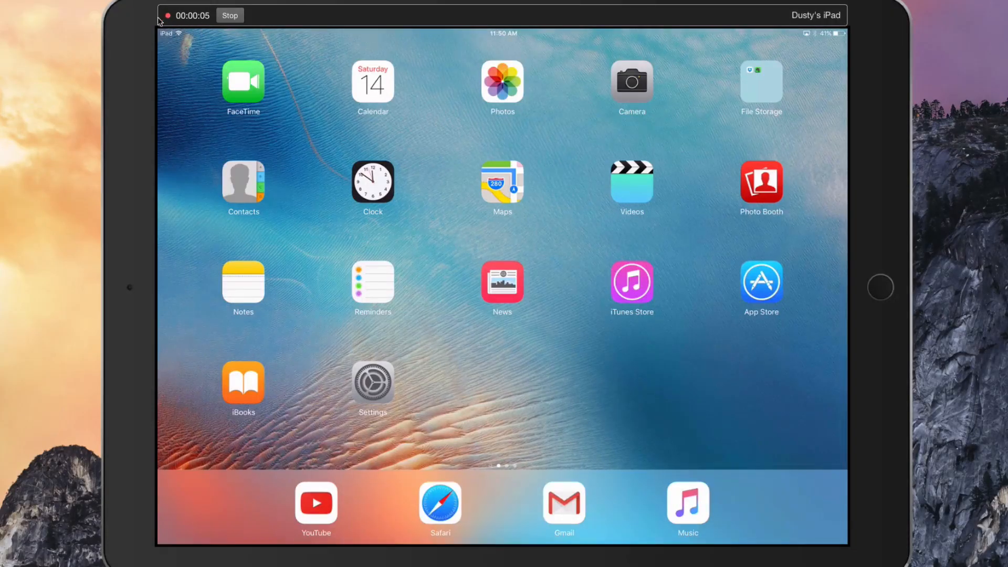
mouse_move(253, 155)
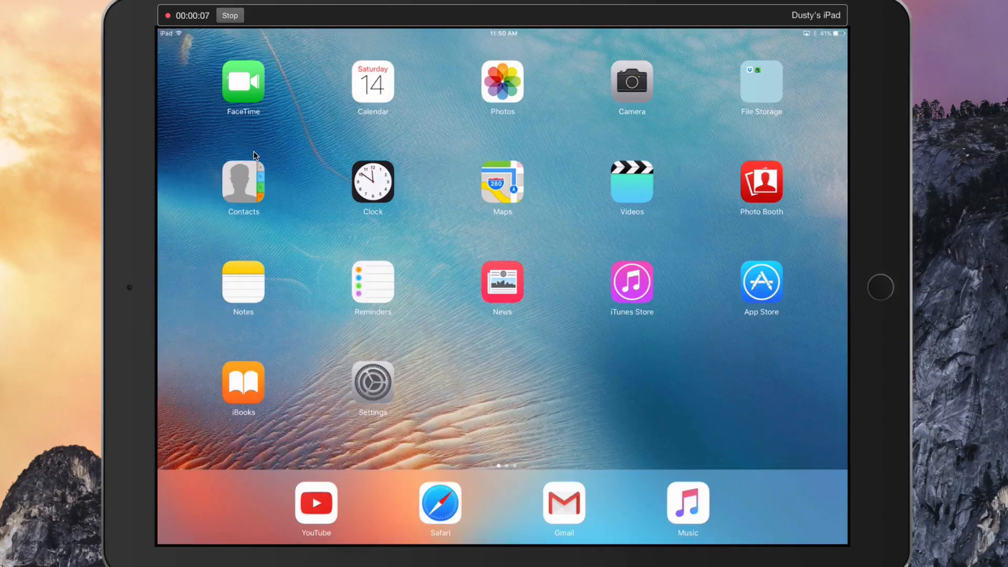
click(440, 503)
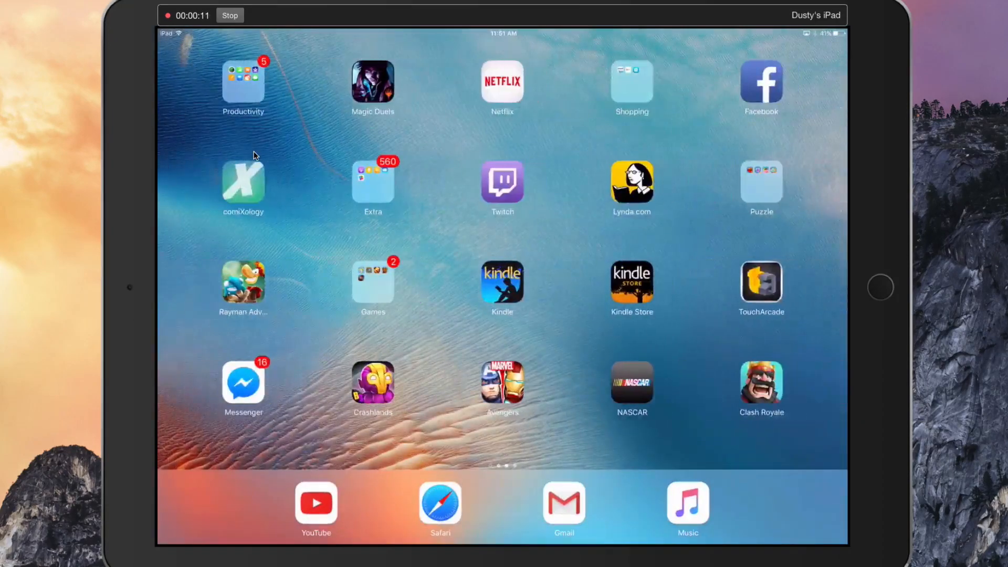
scroll(left, 3)
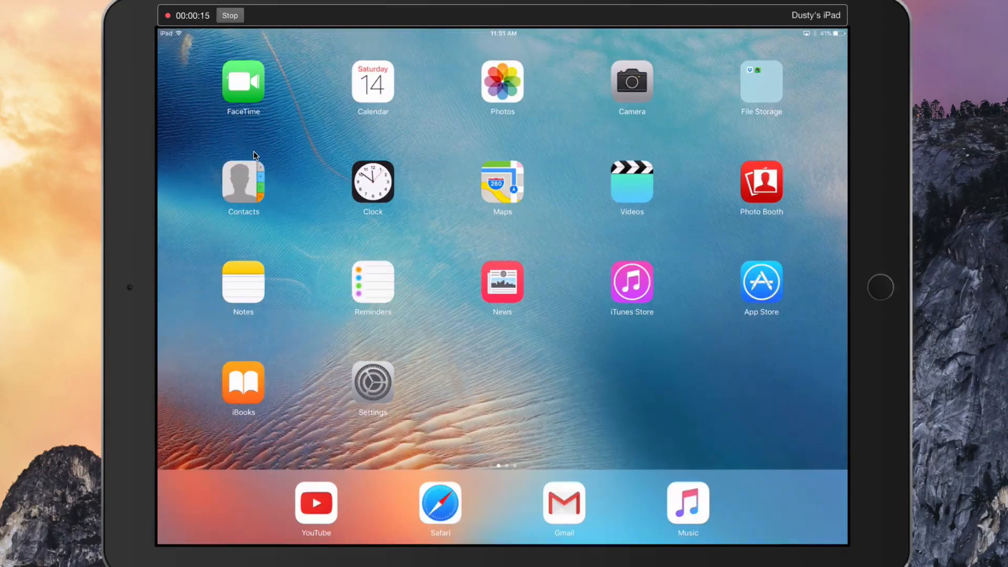
mouse_move(475, 48)
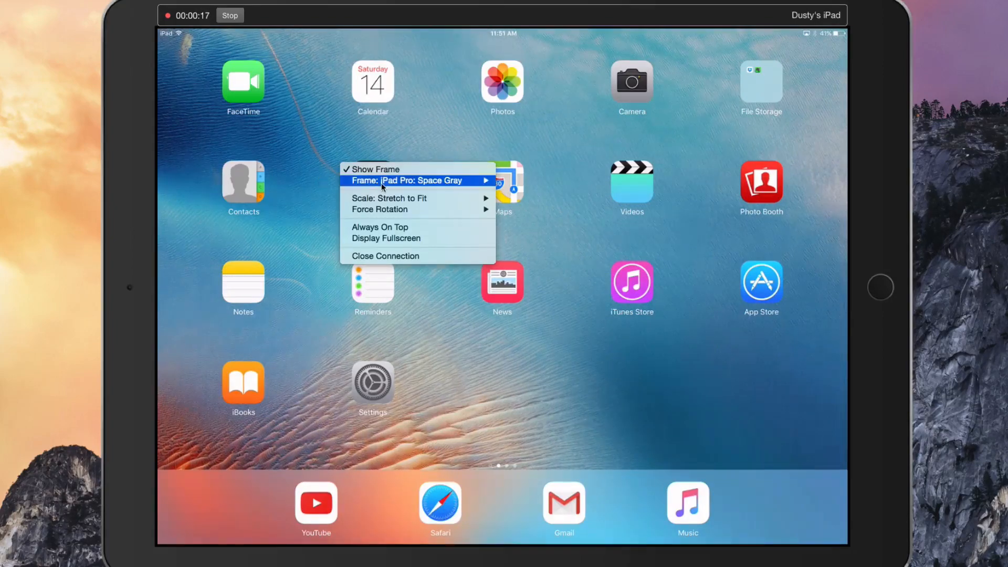
mouse_move(415, 180)
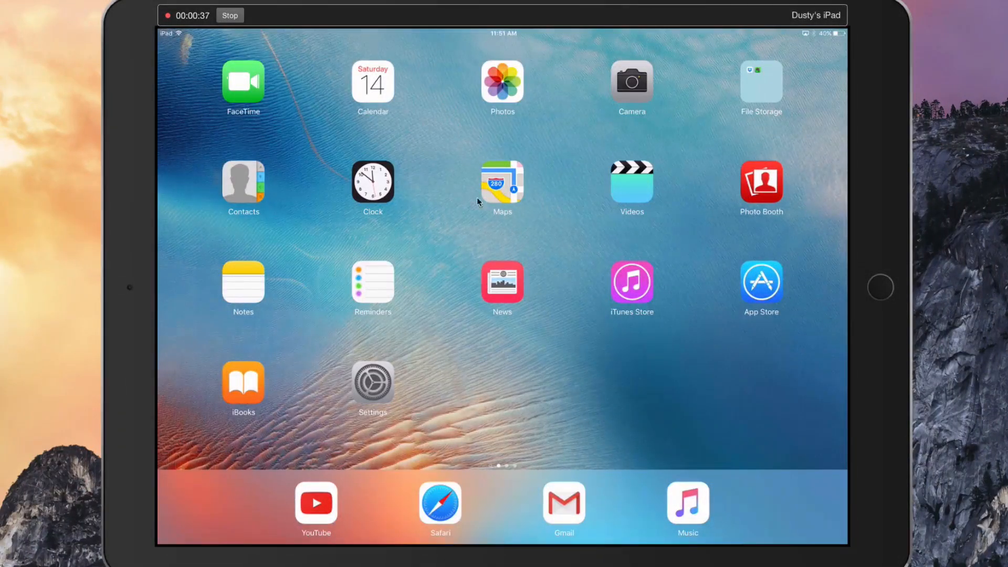
click(230, 15)
text(Name)
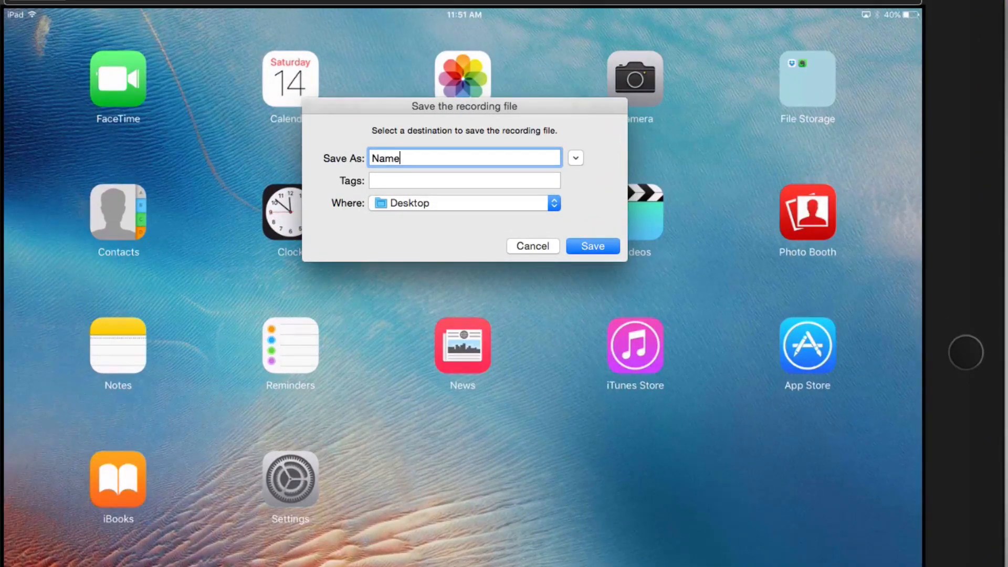
mouse_move(423, 226)
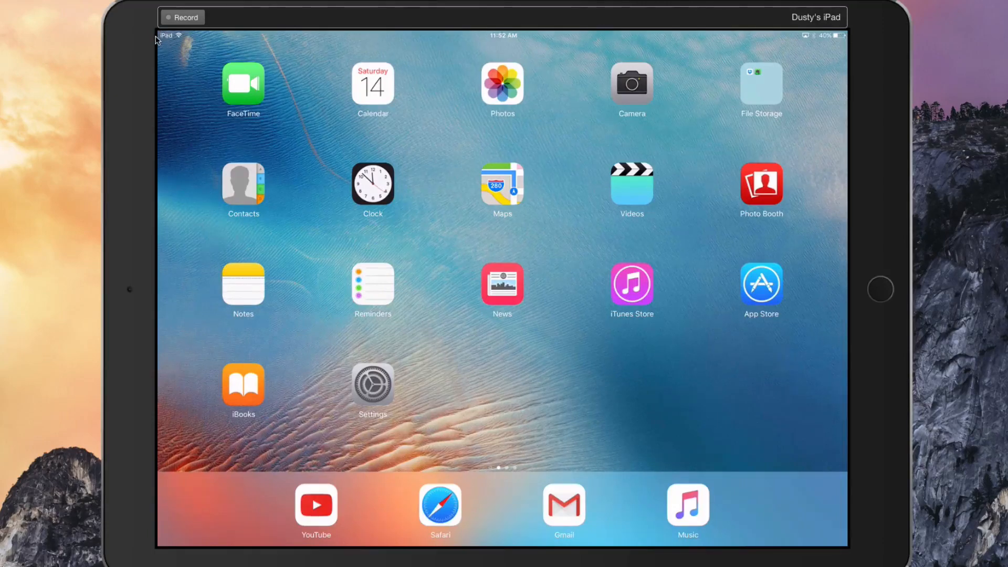
mouse_move(152, 40)
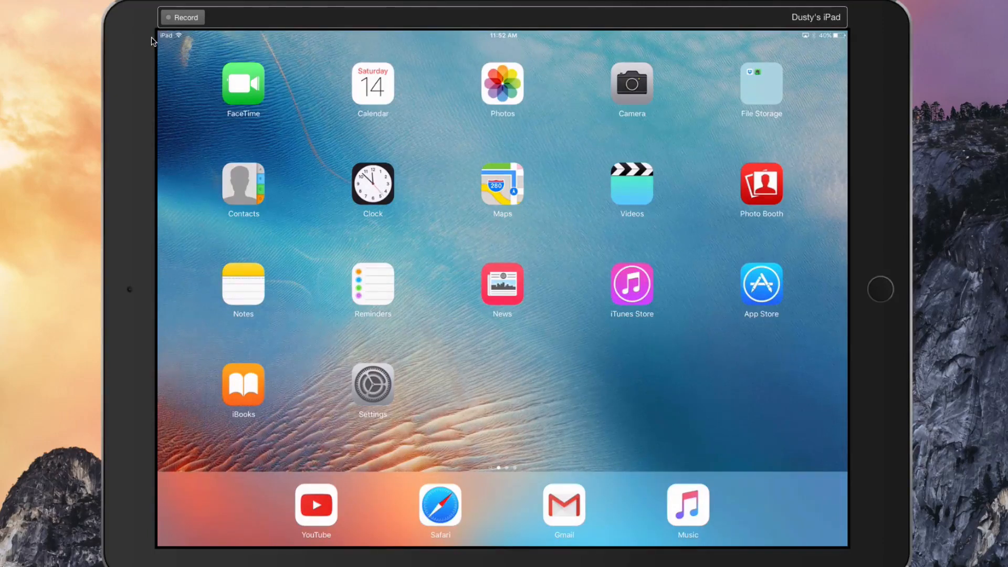
mouse_move(144, 96)
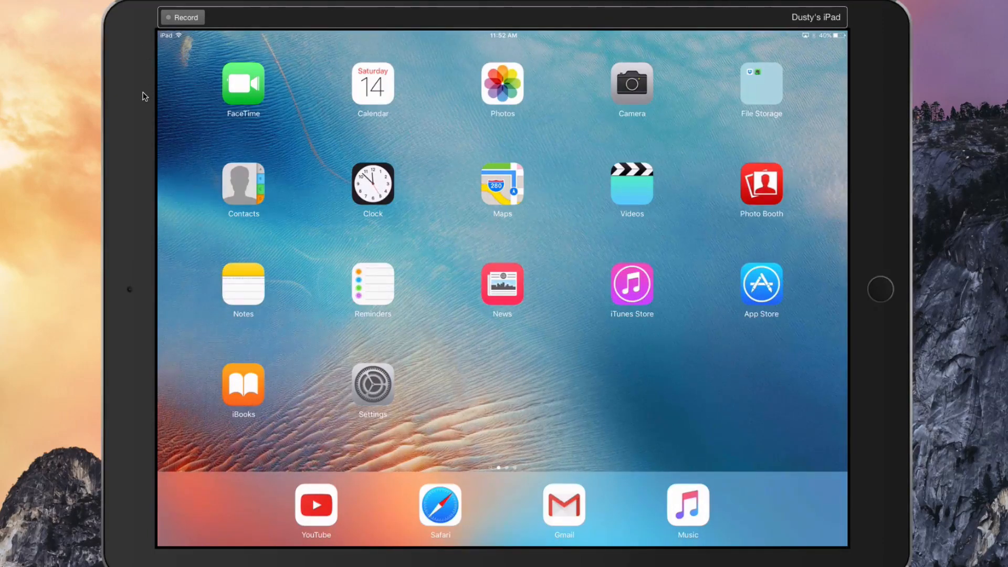